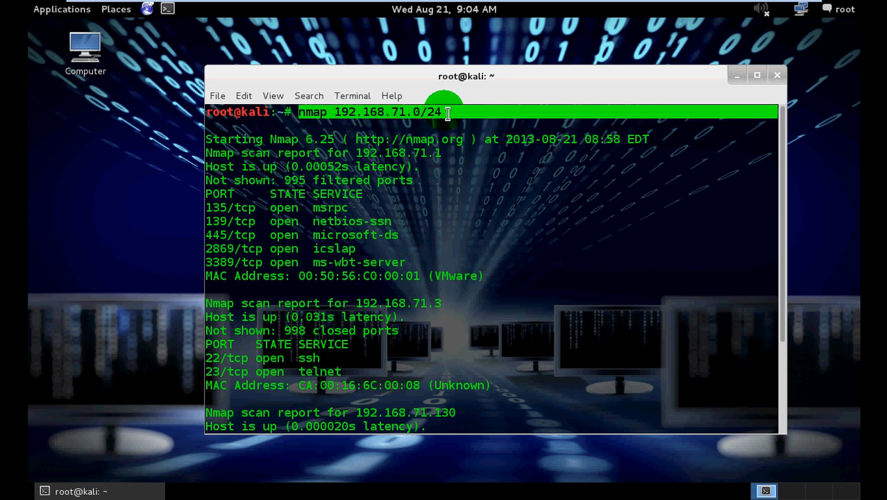
{"action": "scroll", "scroll_direction": "down", "scroll_amount": 3}
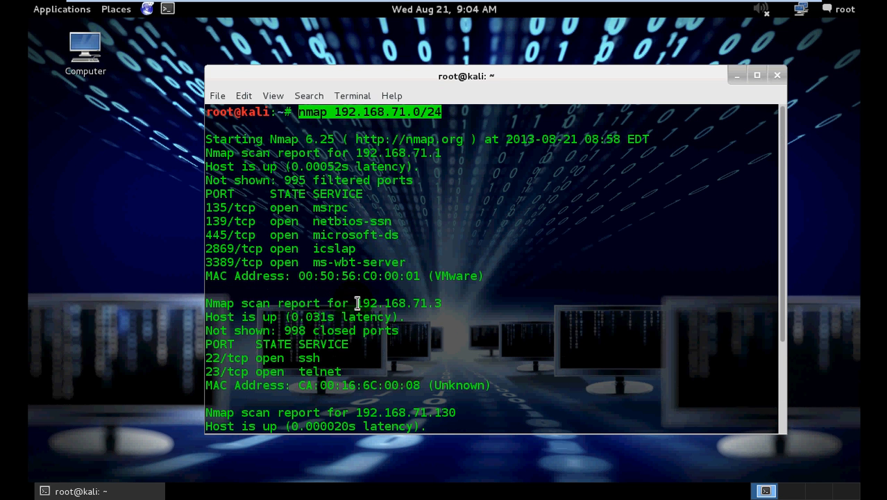
{"action": "double_click", "coordinate": [398, 303]}
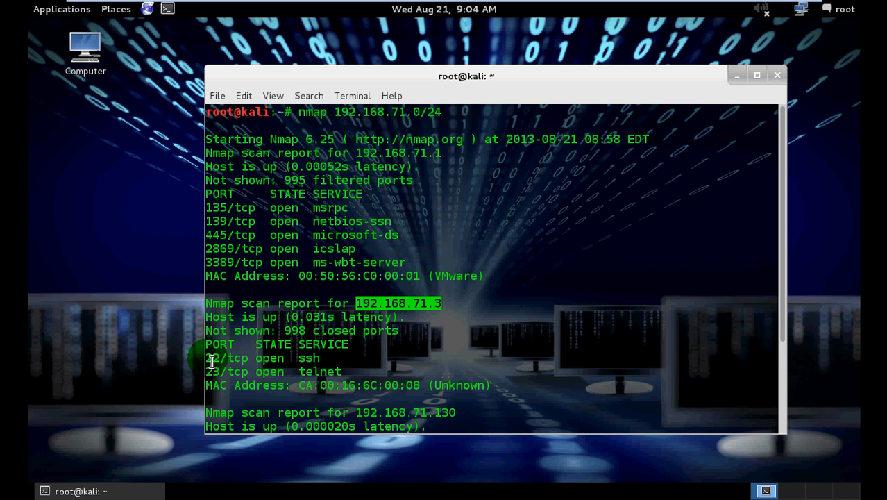
{"action": "mouse_move", "coordinate": [211, 347]}
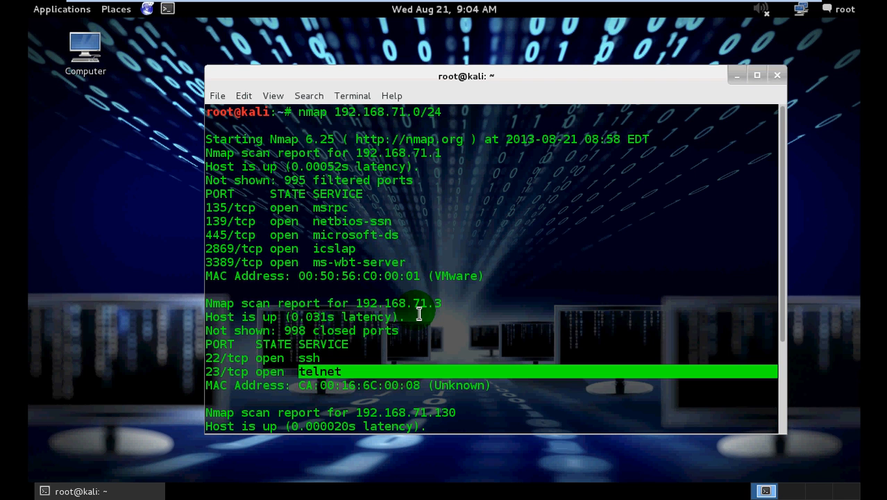
{"action": "mouse_move", "coordinate": [713, 134]}
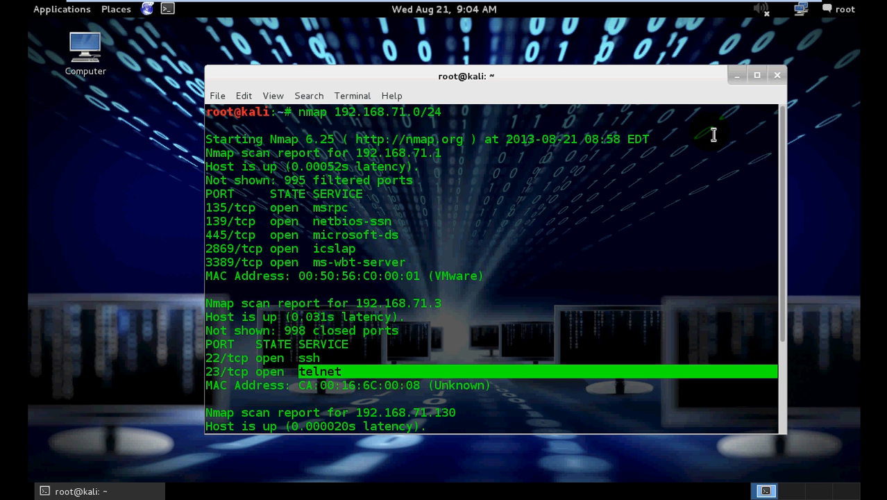
{"action": "mouse_move", "coordinate": [747, 5]}
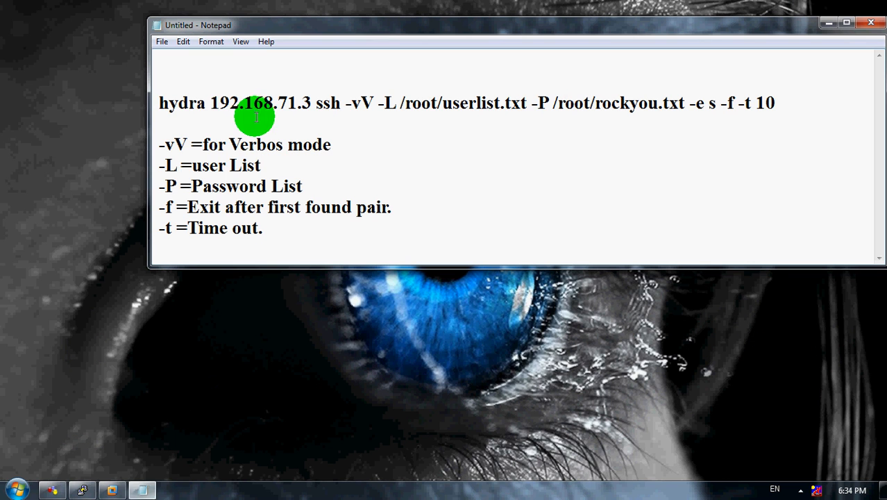
{"action": "mouse_move", "coordinate": [159, 103]}
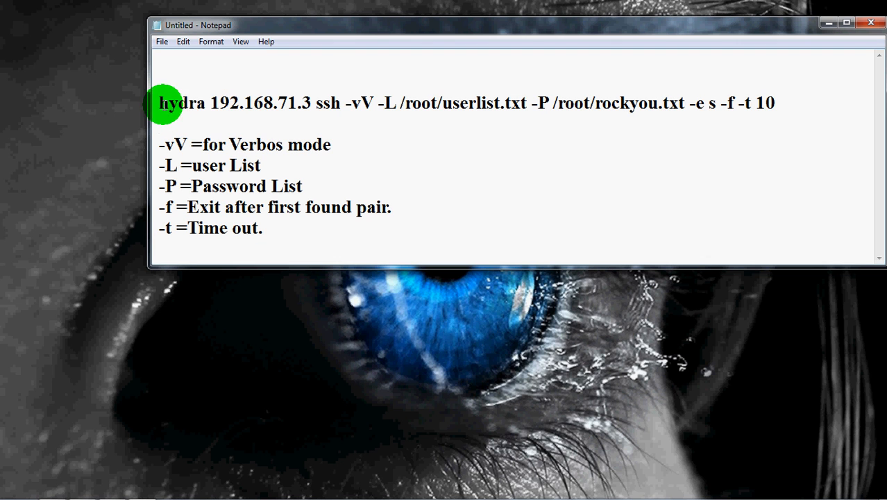
{"action": "left_click_drag", "start_coordinate": [164, 103], "coordinate": [764, 102]}
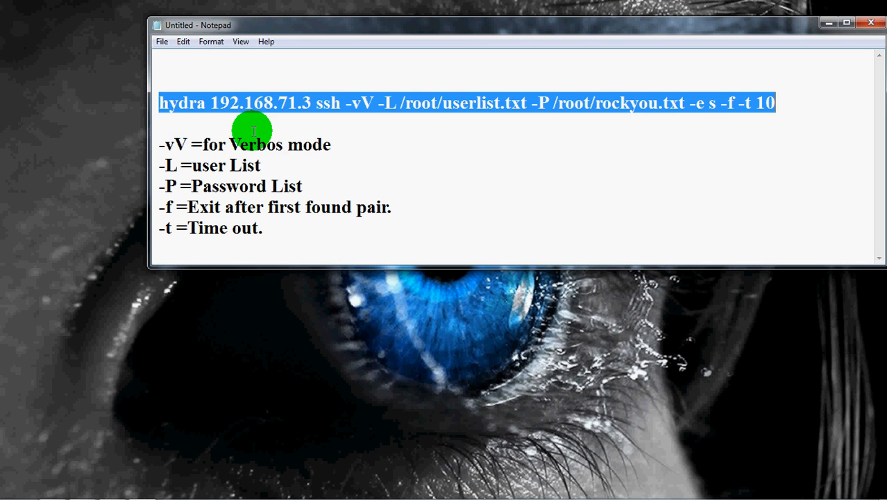
{"action": "left_click", "coordinate": [161, 144]}
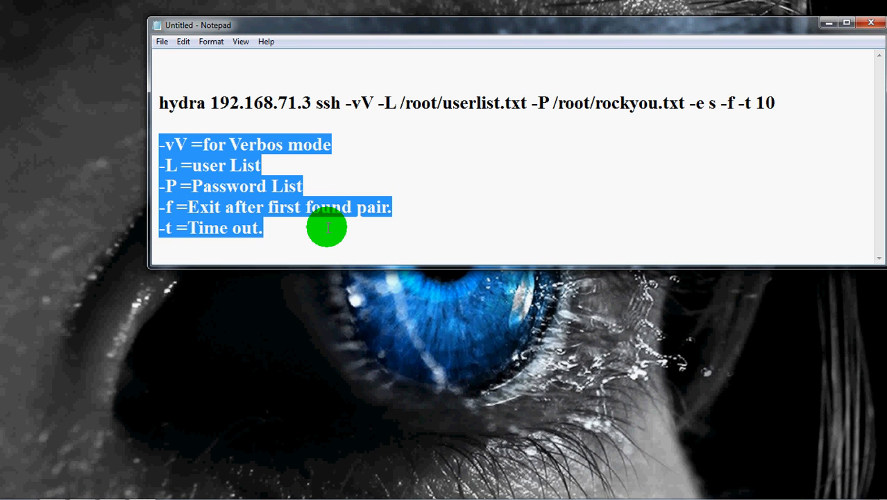
{"action": "mouse_move", "coordinate": [324, 184]}
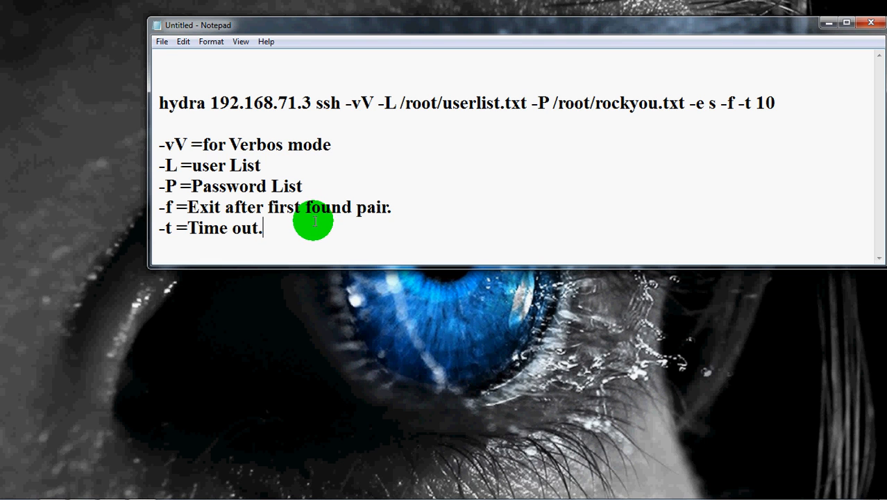
{"action": "mouse_move", "coordinate": [308, 221]}
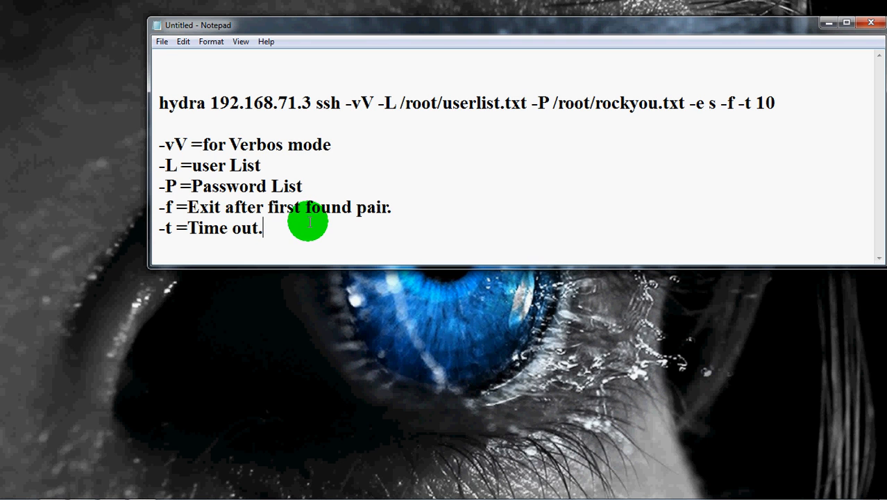
{"action": "mouse_move", "coordinate": [332, 224]}
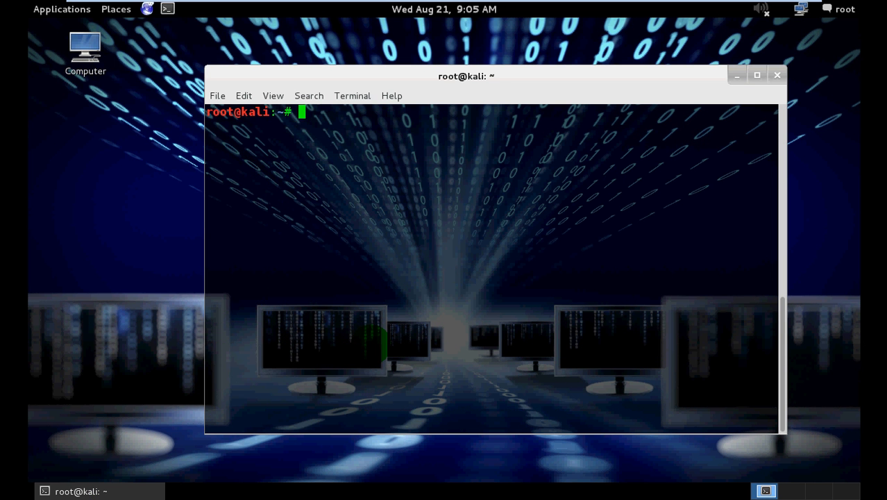
{"action": "type", "text": "hydra 192.168.71.3 ssh -vV -L /root/userlist.txt -P /root/rockyou.txt -e s -f -t 10"}
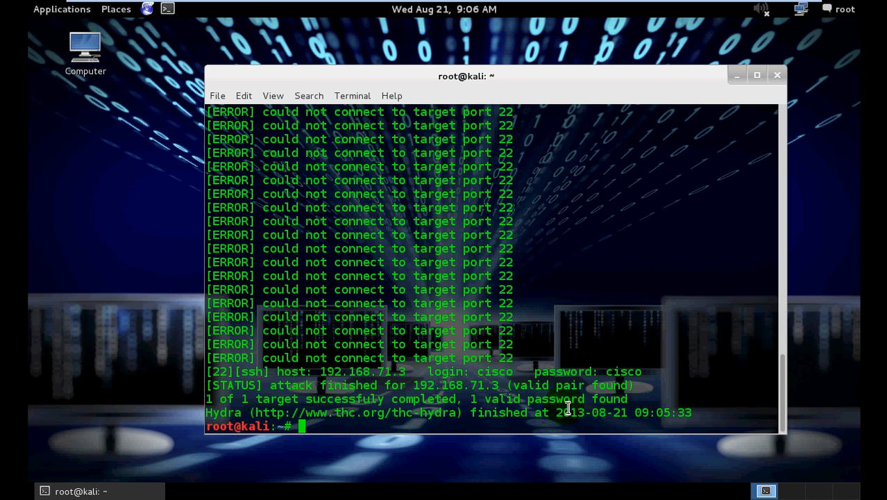
{"action": "mouse_move", "coordinate": [561, 405]}
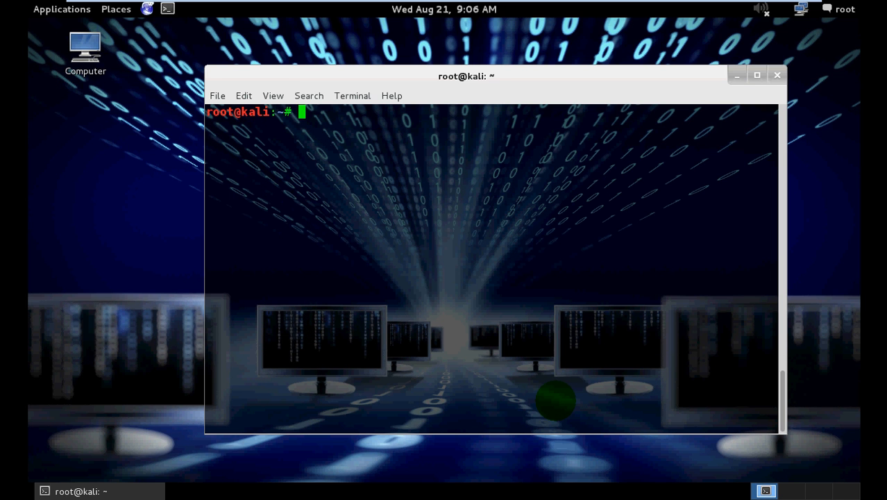
{"action": "type", "text": "ssh"}
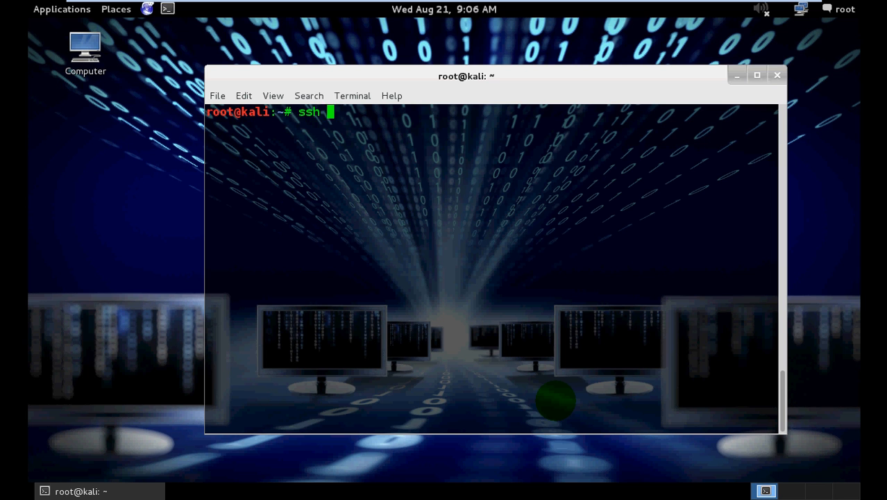
{"action": "type", "text": "-l"}
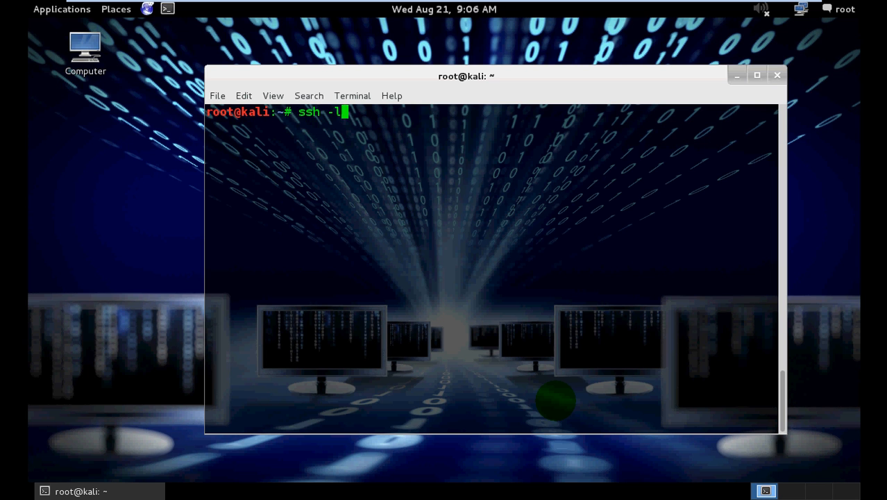
{"action": "type", "text": "cisc"}
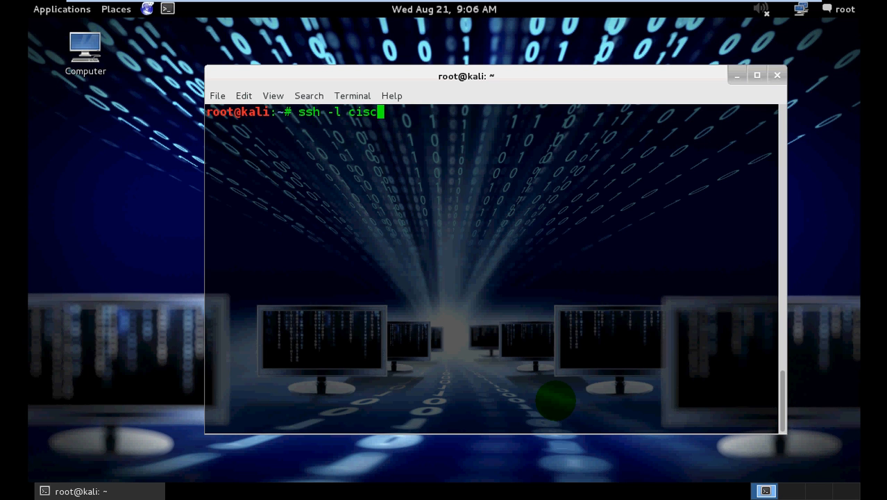
{"action": "type", "text": "192"}
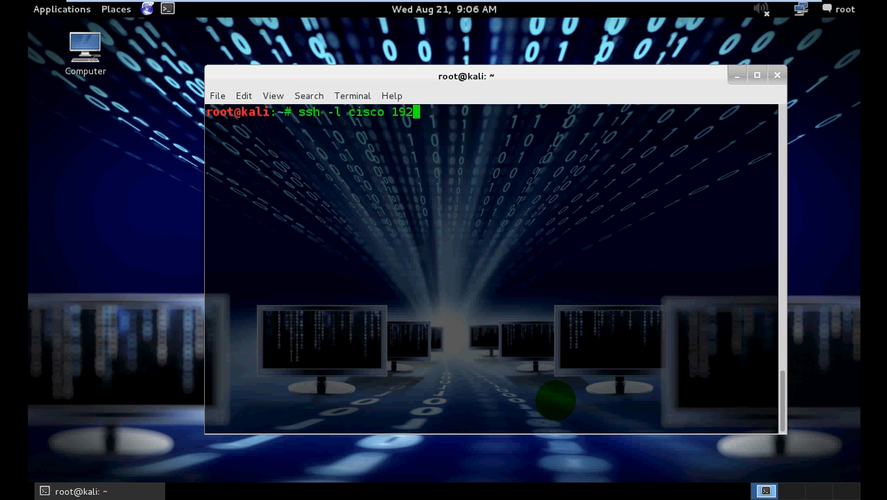
{"action": "type", "text": ".168"}
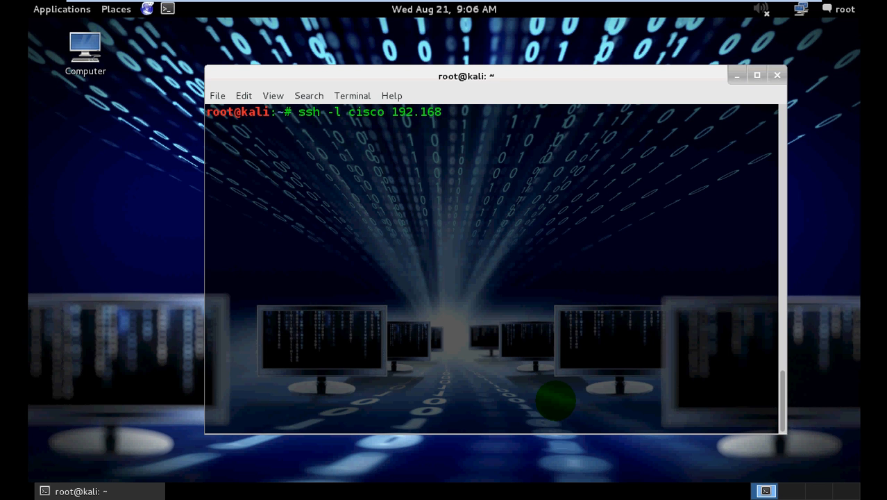
{"action": "type", "text": ".71.3"}
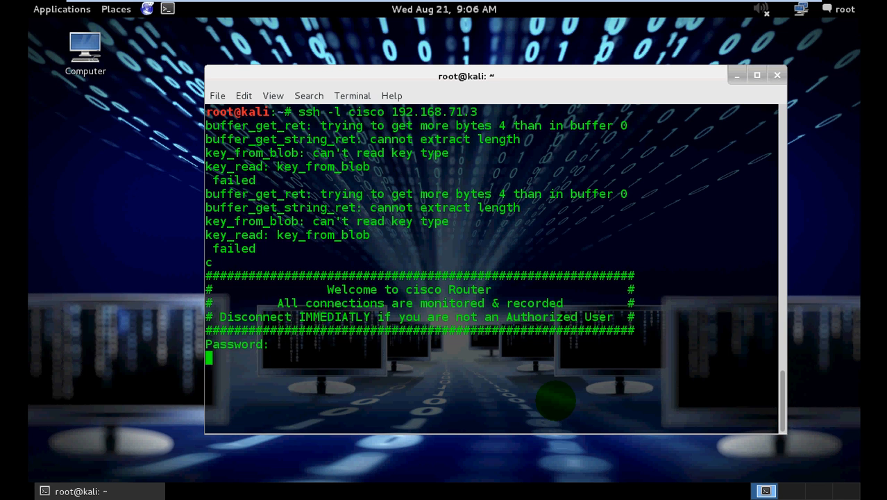
{"action": "key", "text": "Return"}
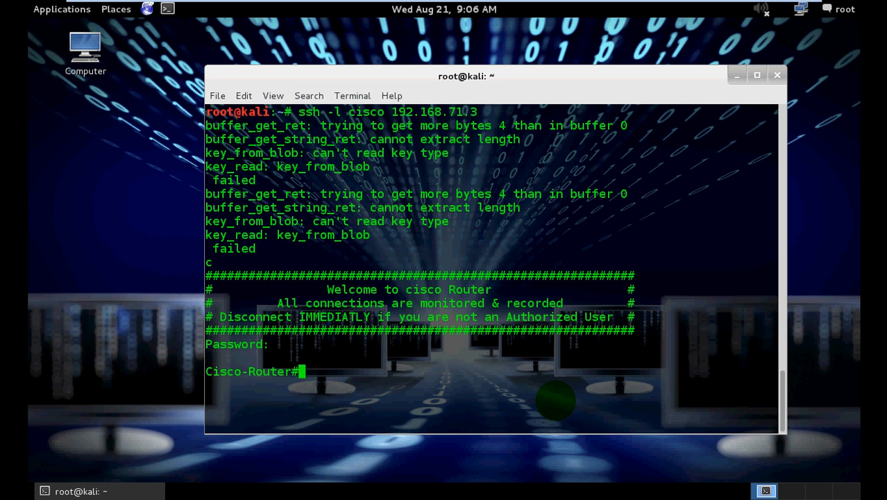
Query the router's active SSH sessions with show ssh
{"action": "type", "text": "s"}
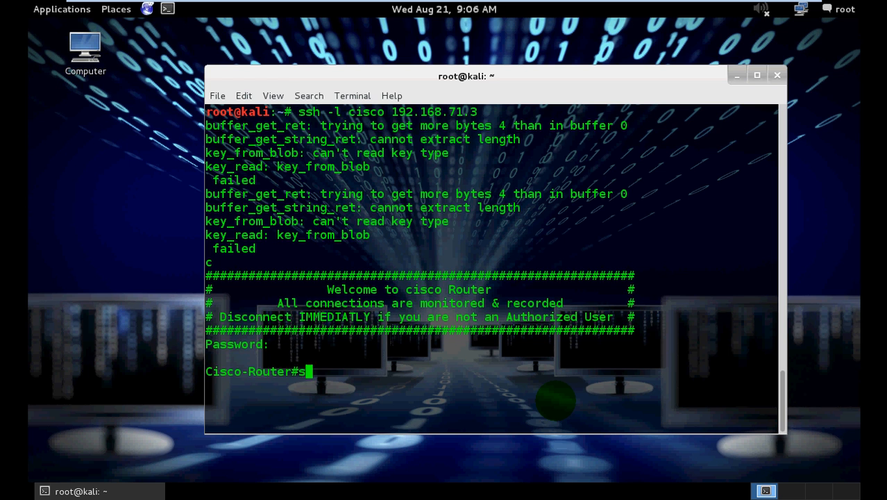
{"action": "type", "text": "show ssh"}
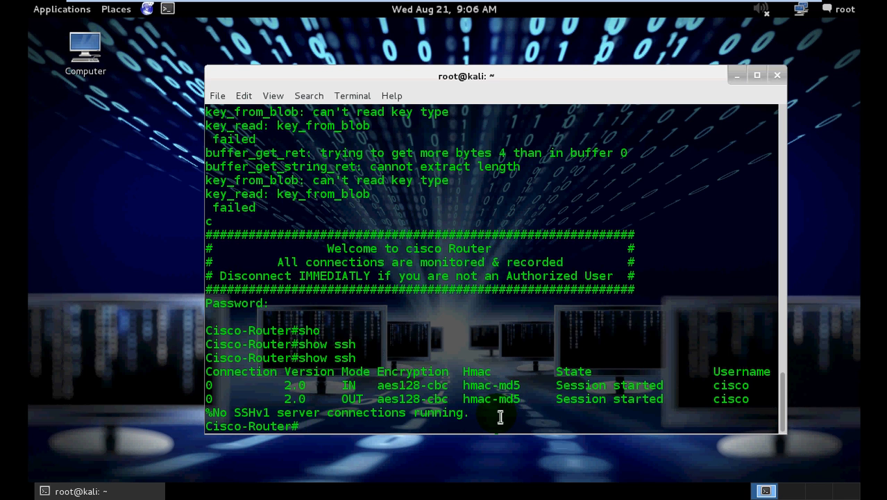
{"action": "mouse_move", "coordinate": [561, 414]}
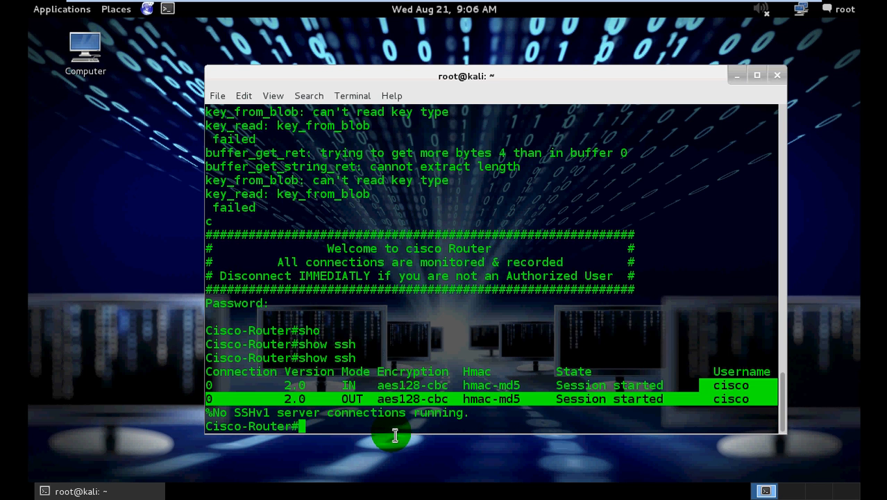
{"action": "mouse_move", "coordinate": [311, 422]}
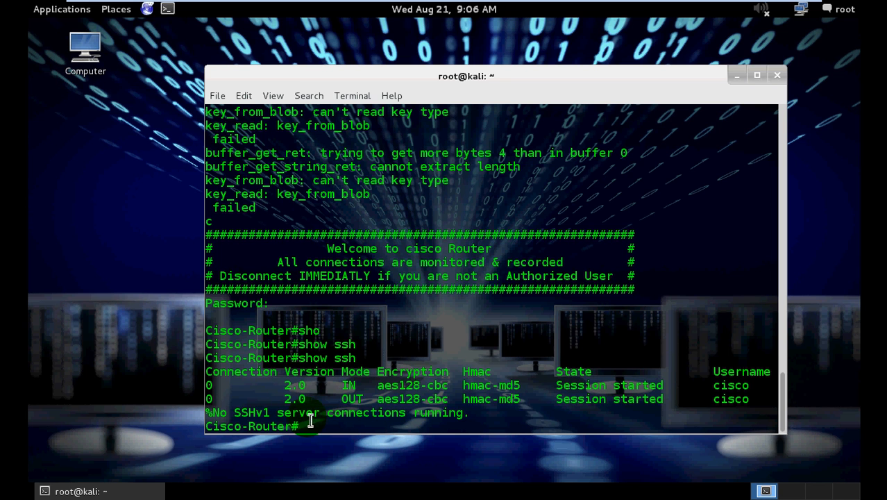
Highlight the SSH 2.0 session rows for user cisco in the show ssh output
{"action": "double_click", "coordinate": [250, 413]}
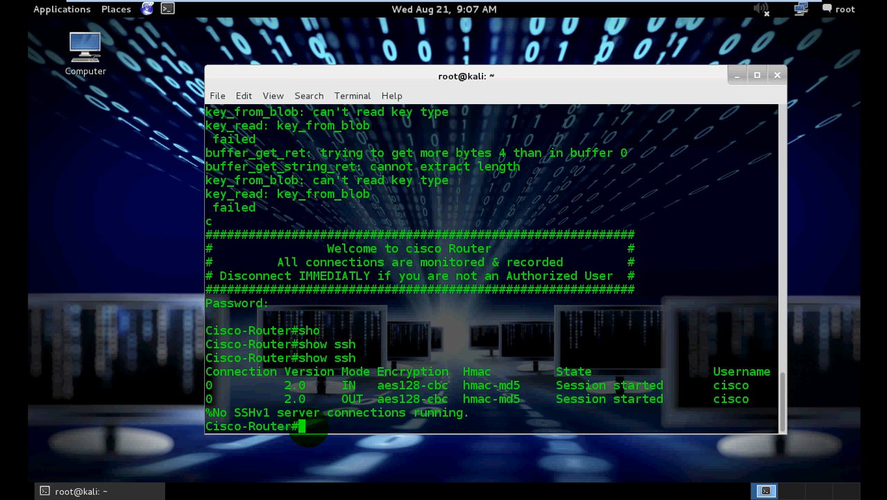
Report current privilege level 4 with show privilege, then minimize the terminal
{"action": "type", "text": "show privilege"}
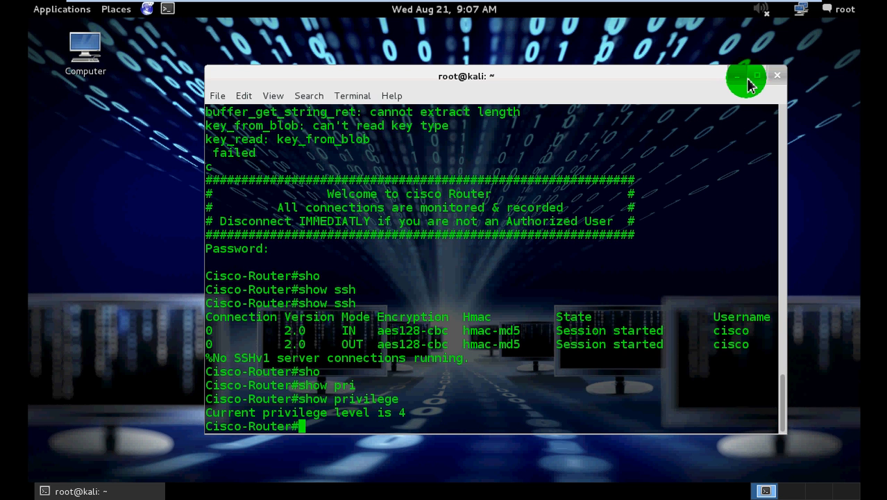
{"action": "left_click", "coordinate": [735, 75]}
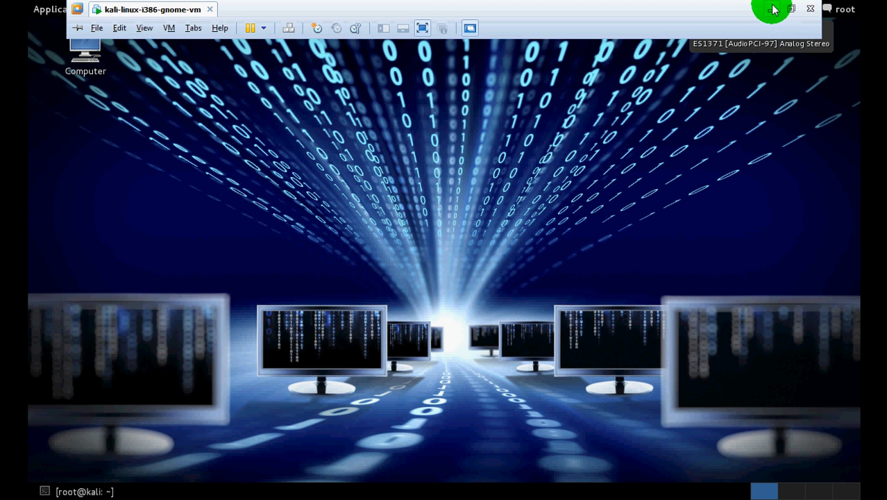